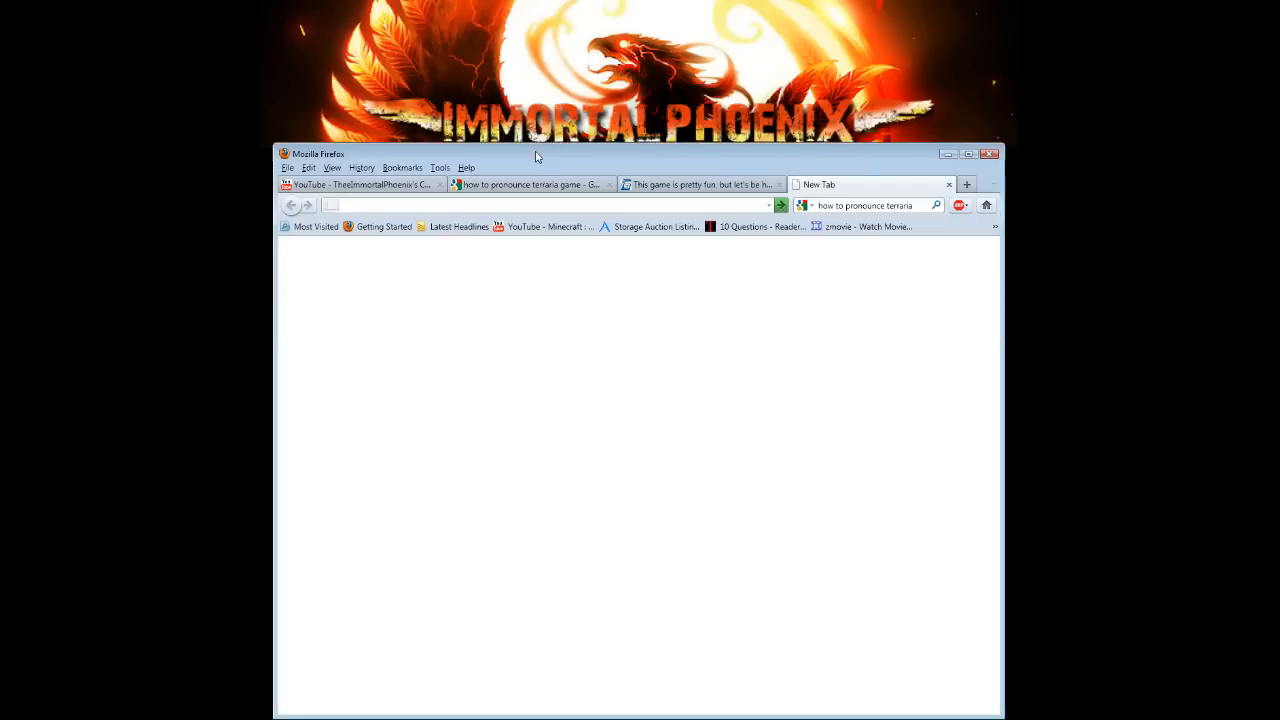
pyautogui.moveTo(530, 160)
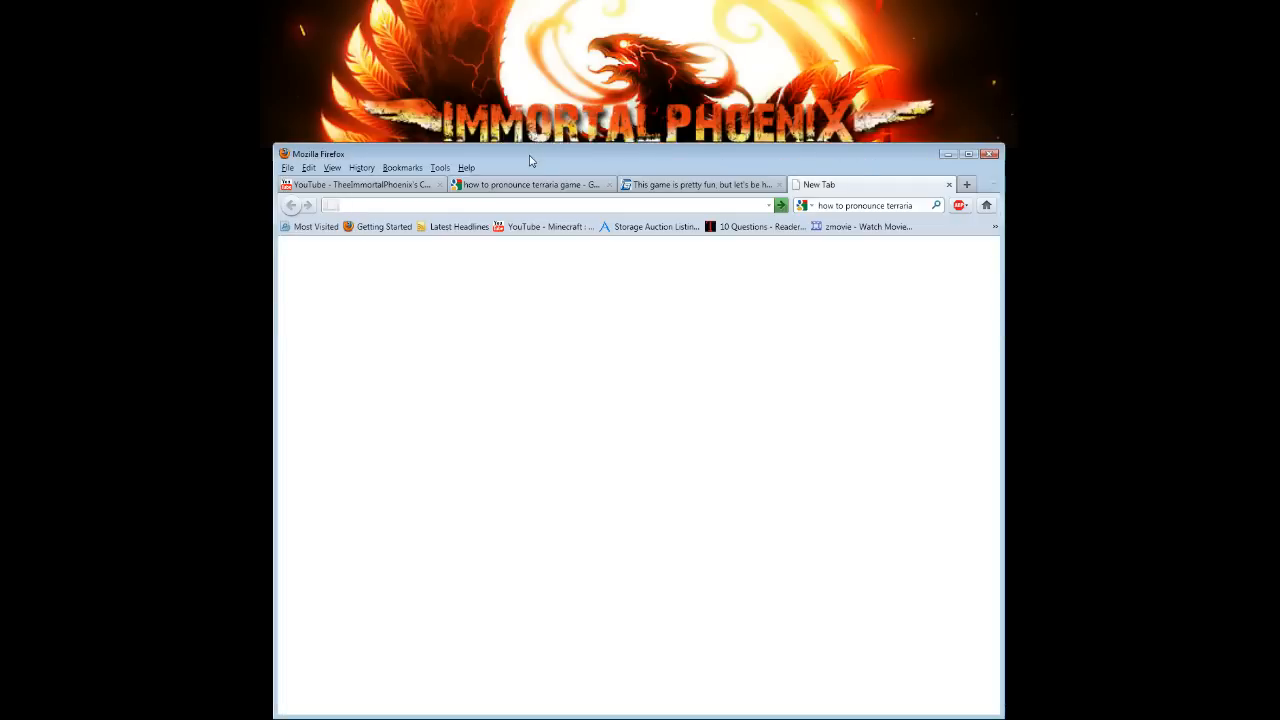
# - Go to 192.168.1.1 and sign in to reach the Linksys Basic Setup page
pyautogui.click(550, 204)
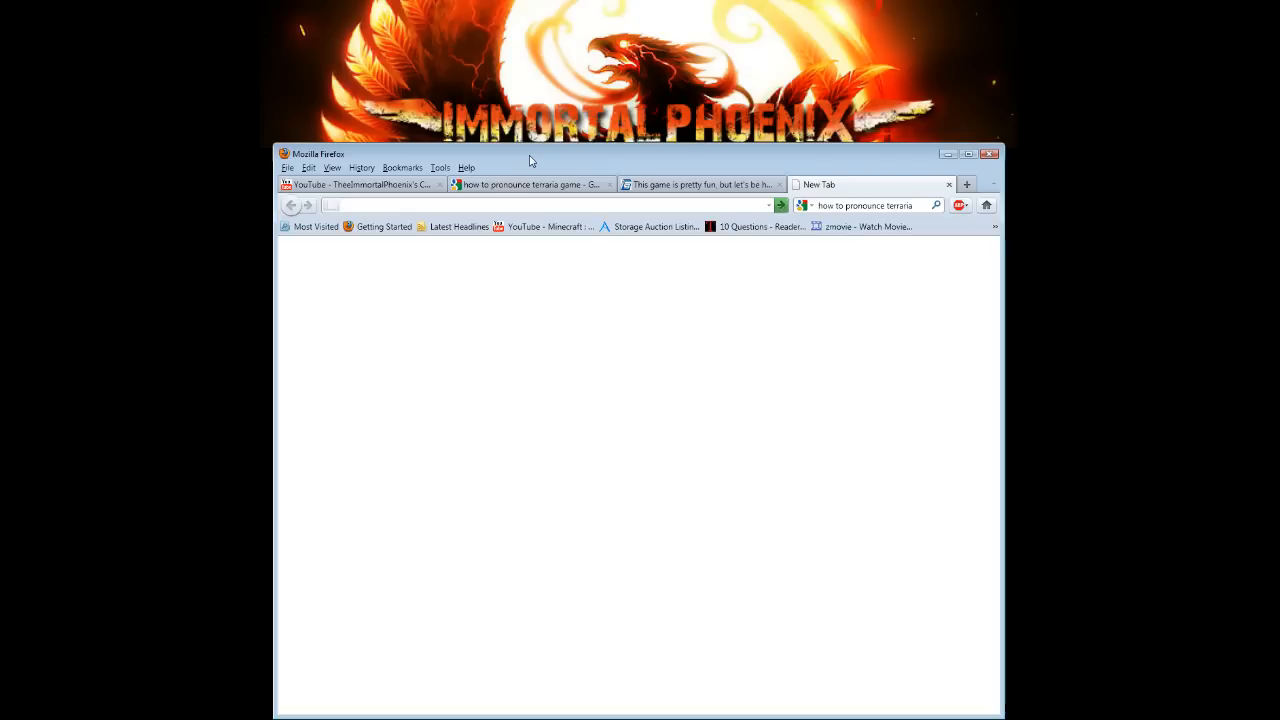
pyautogui.click(550, 204)
pyautogui.write('1')
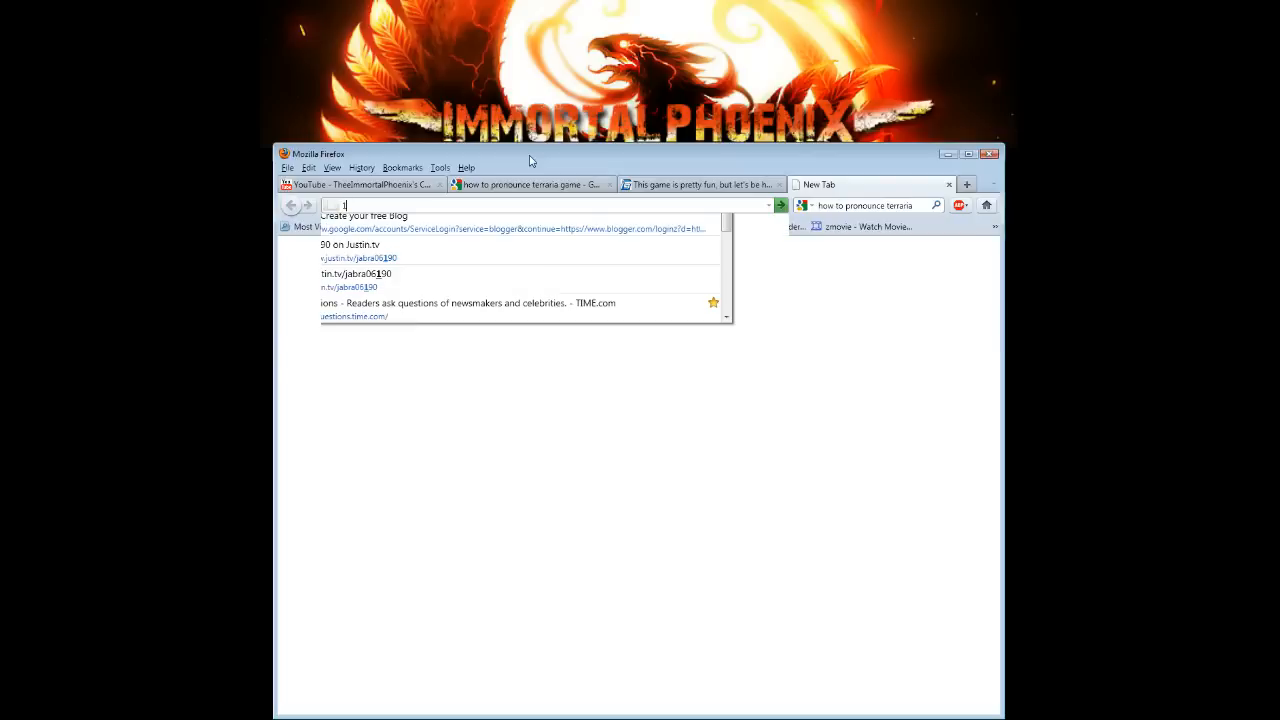
pyautogui.write('92.168.1.1')
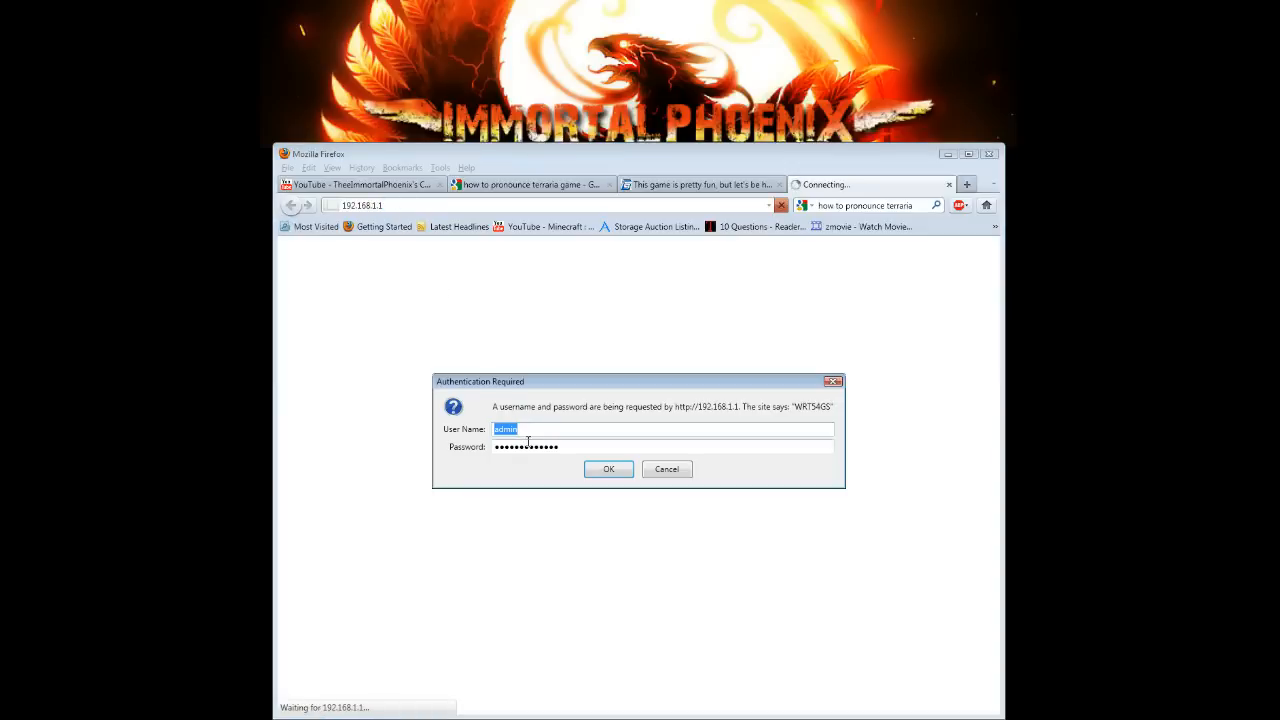
pyautogui.click(608, 468)
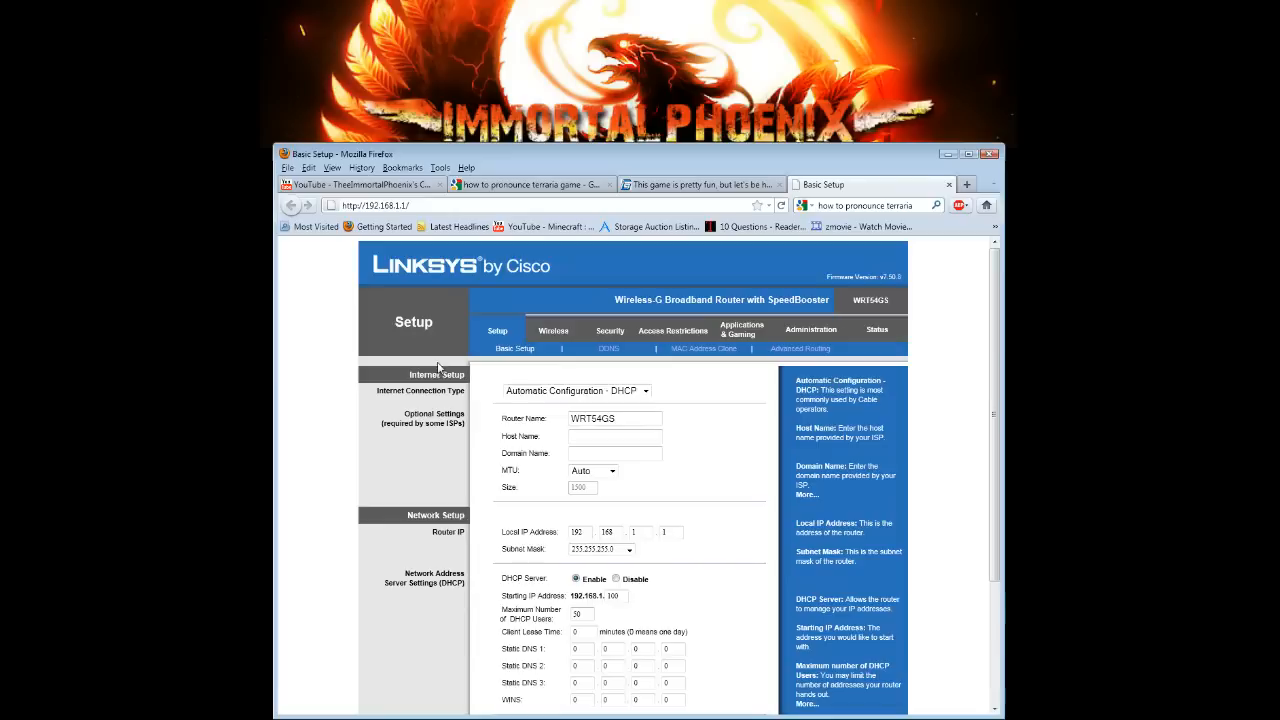
pyautogui.moveTo(740, 330)
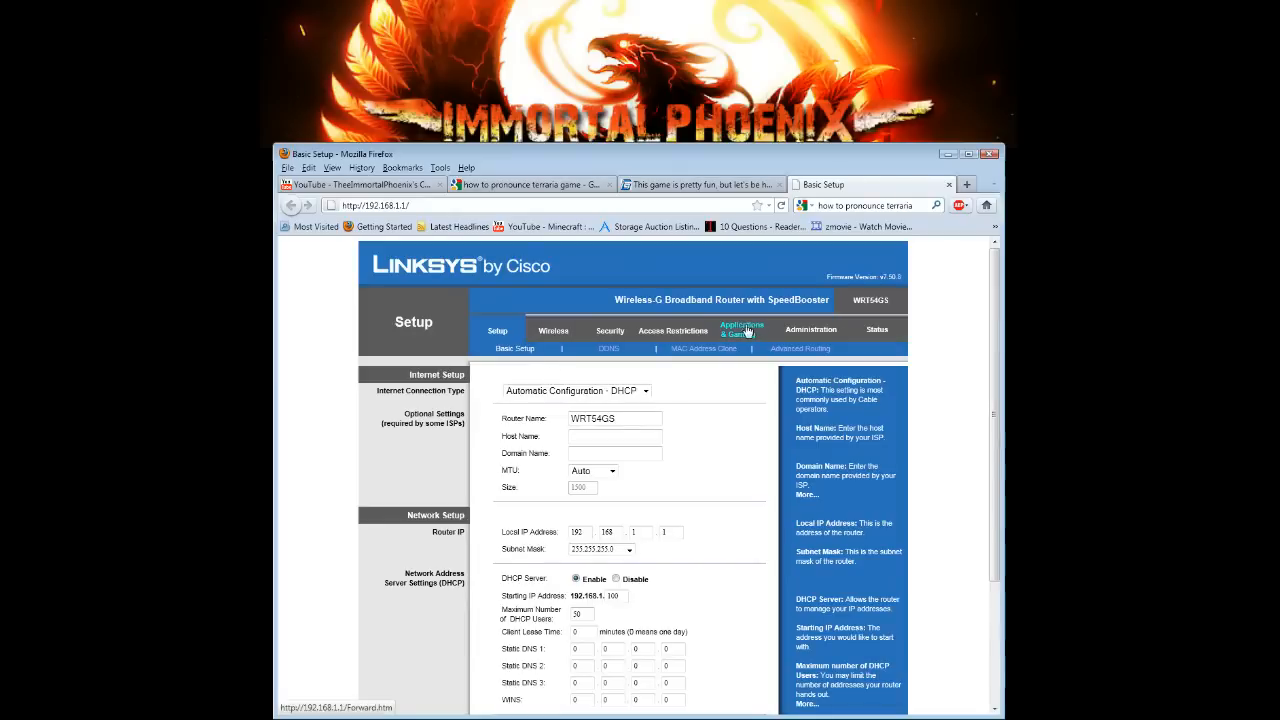
# - Show Port Range Forward under Applications & Gaming and review the Minecraft rule's name and IP
pyautogui.click(740, 330)
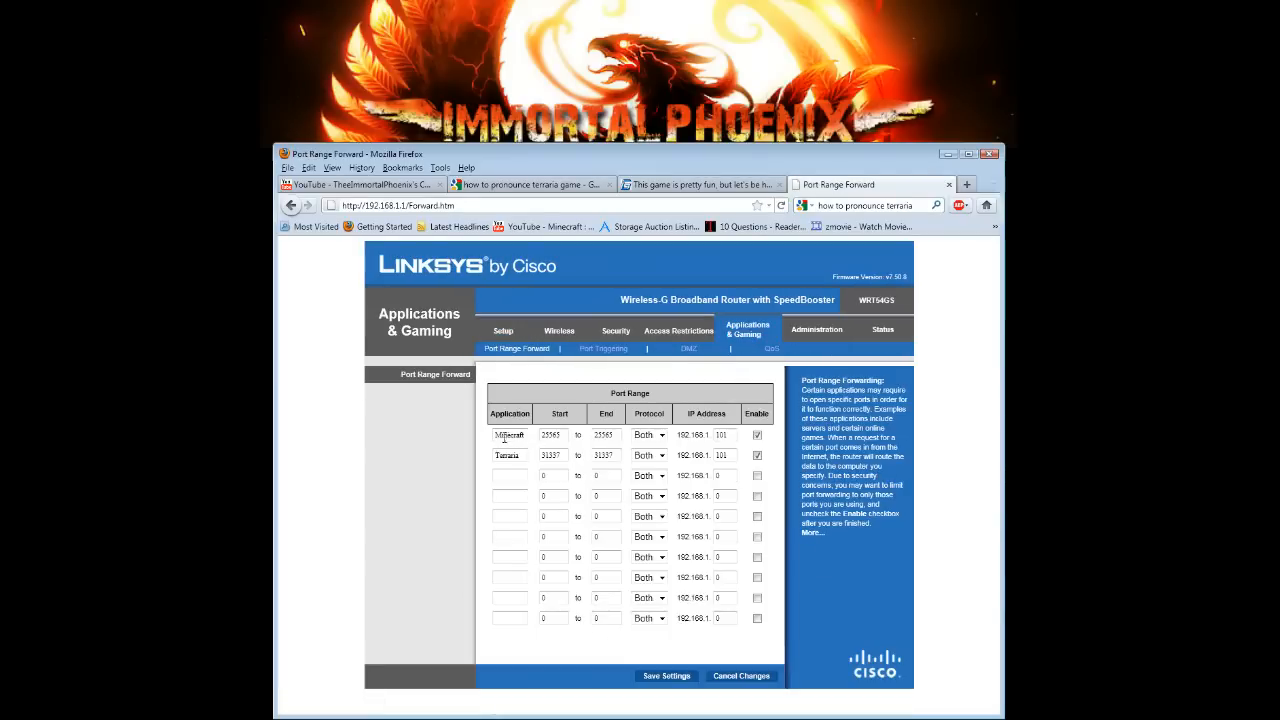
pyautogui.doubleClick(508, 434)
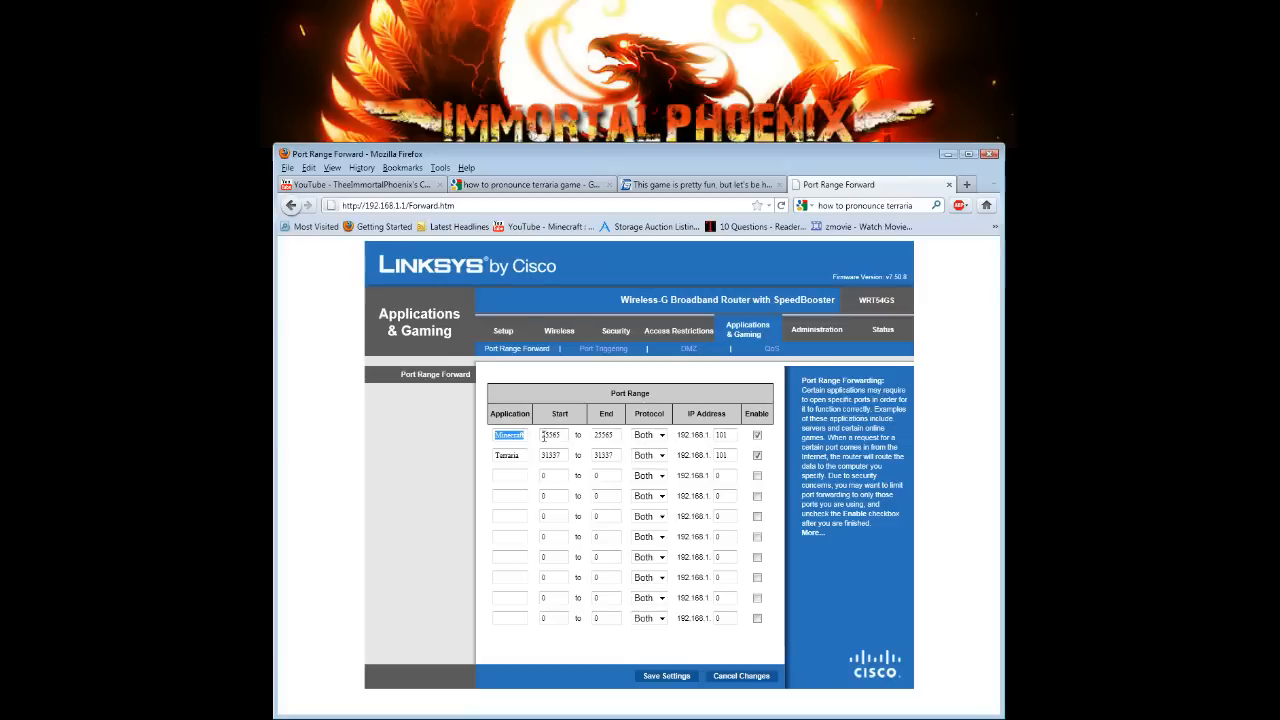
pyautogui.click(604, 434)
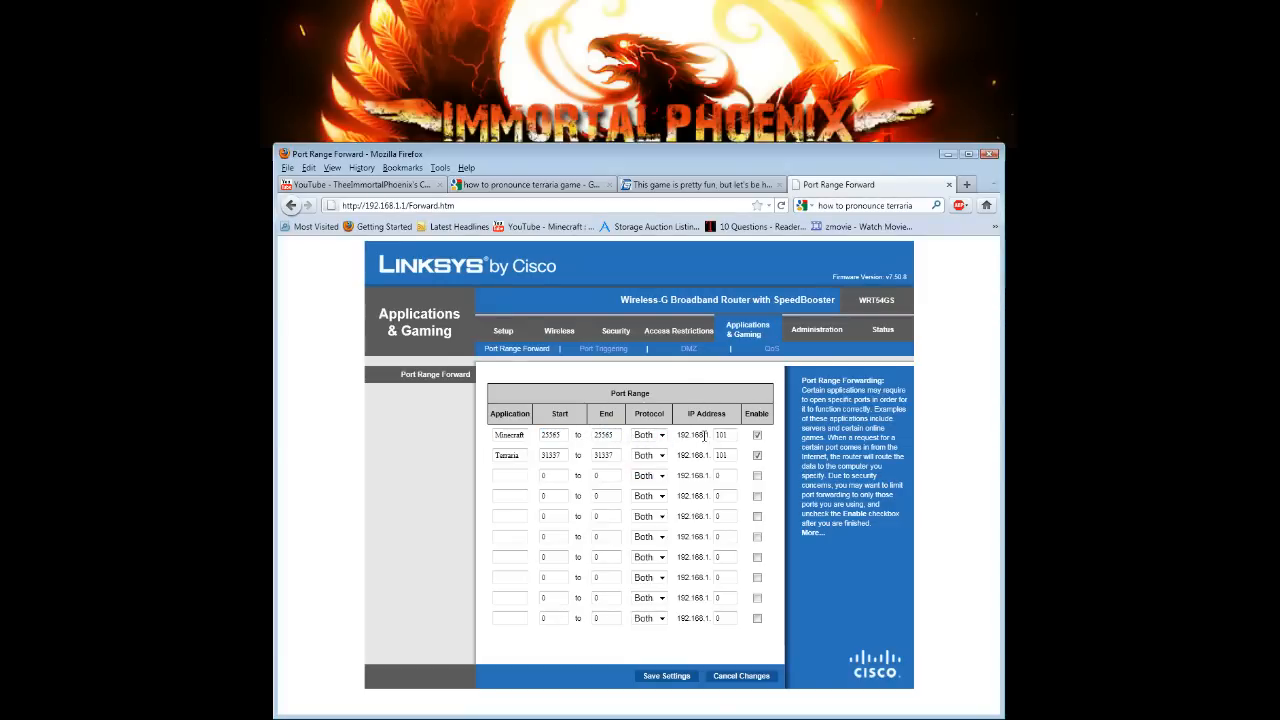
pyautogui.doubleClick(690, 436)
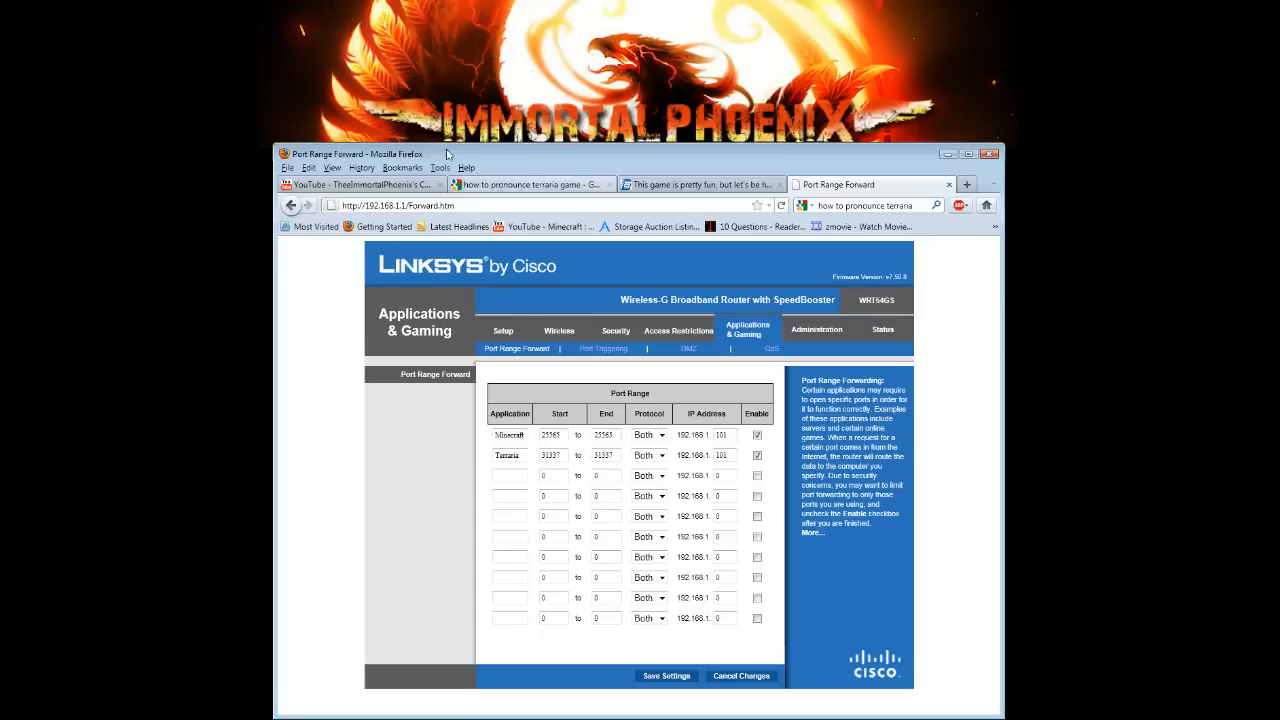
pyautogui.moveTo(432, 160)
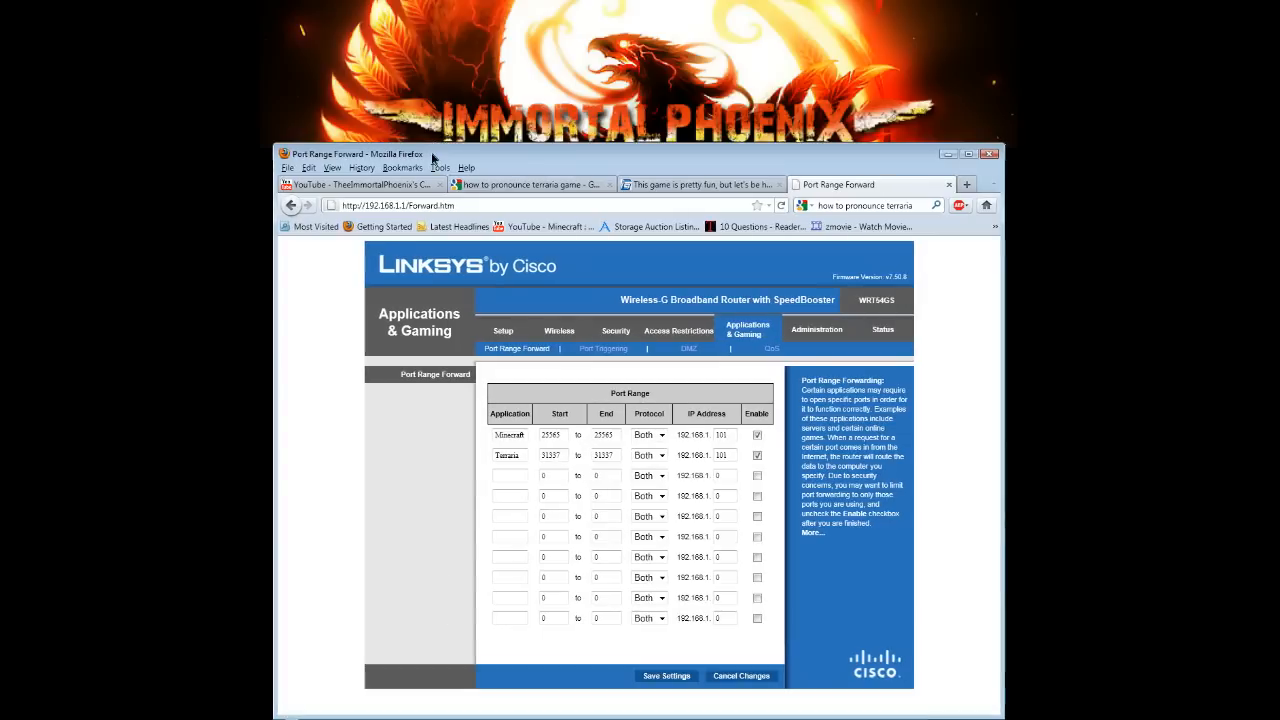
pyautogui.click(284, 710)
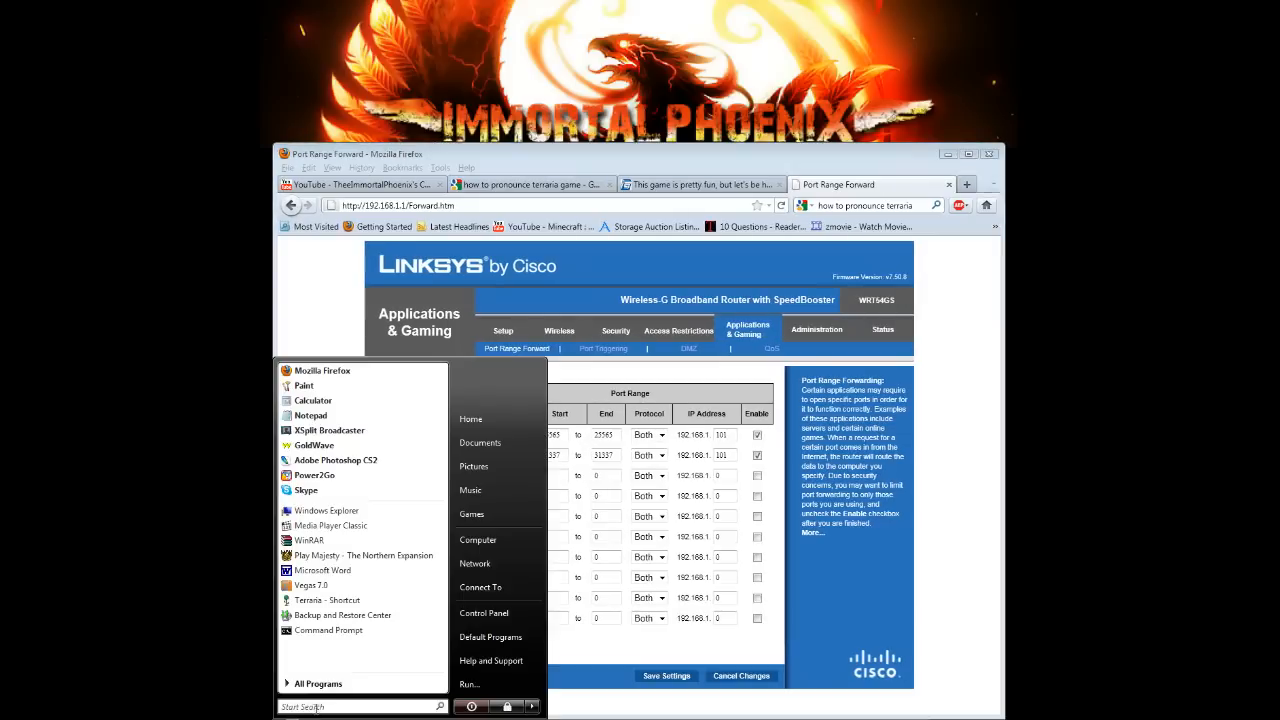
pyautogui.click(468, 684)
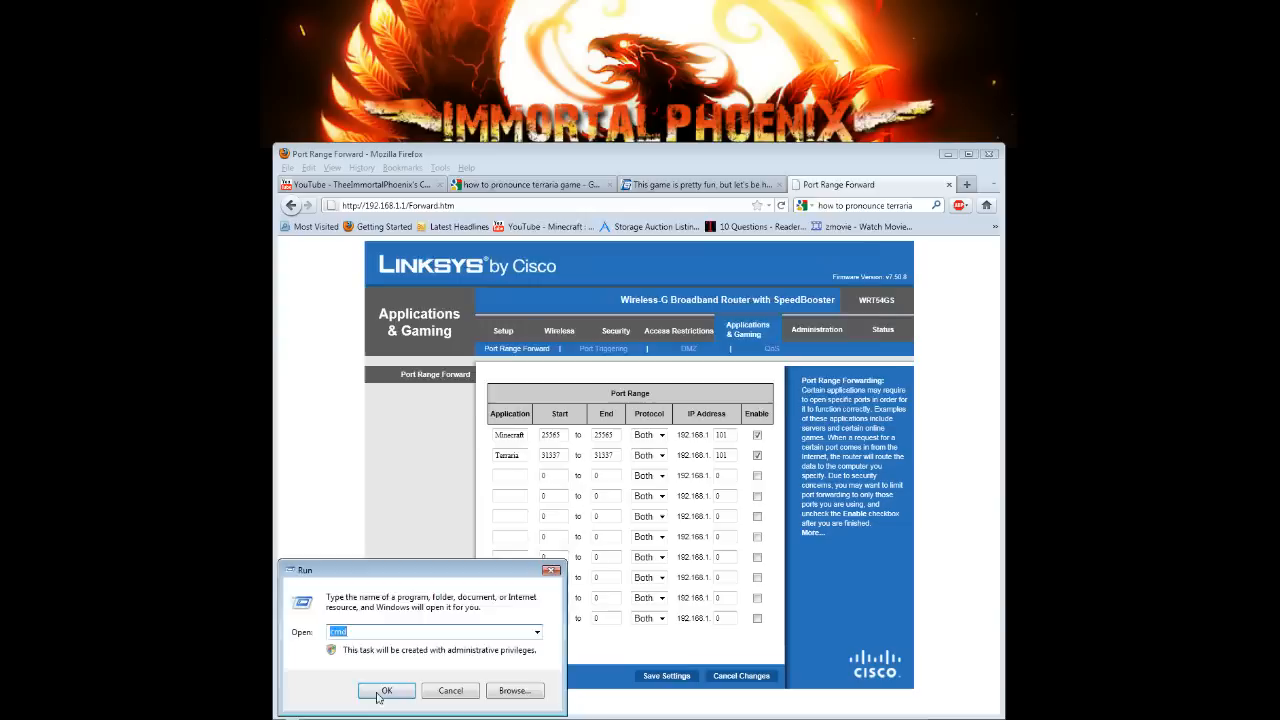
pyautogui.click(386, 692)
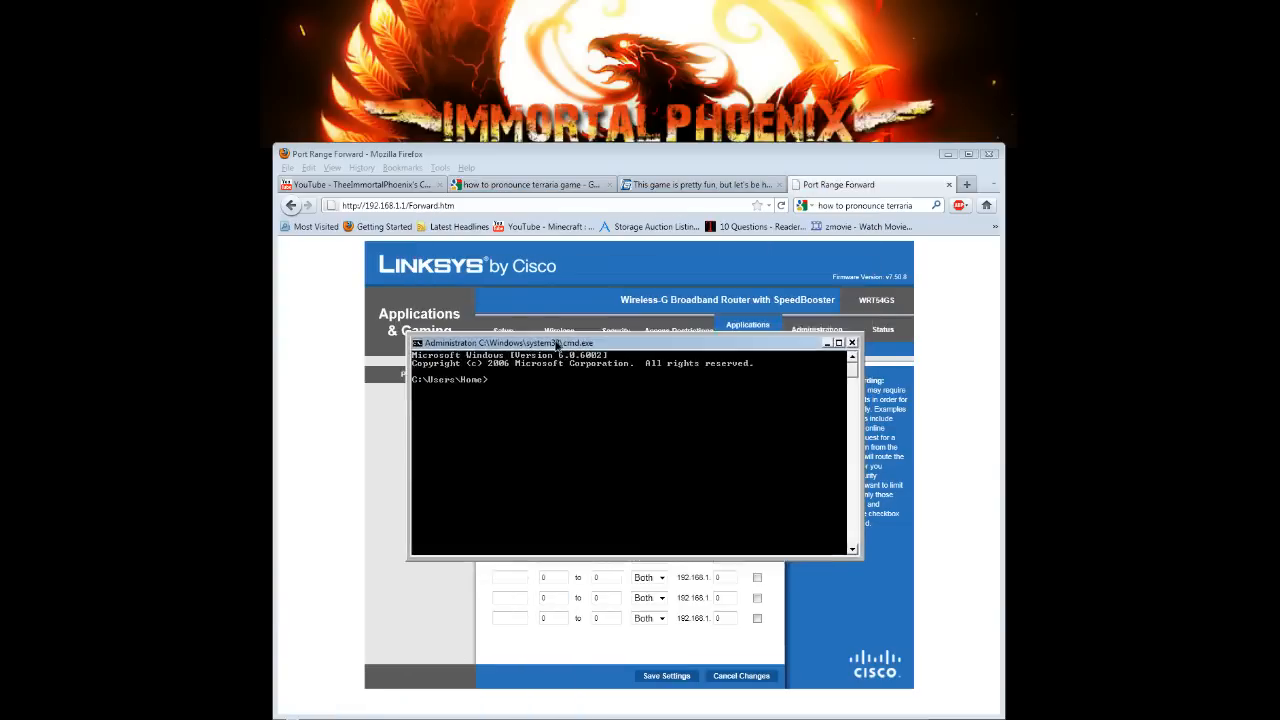
pyautogui.write('ipconfig')
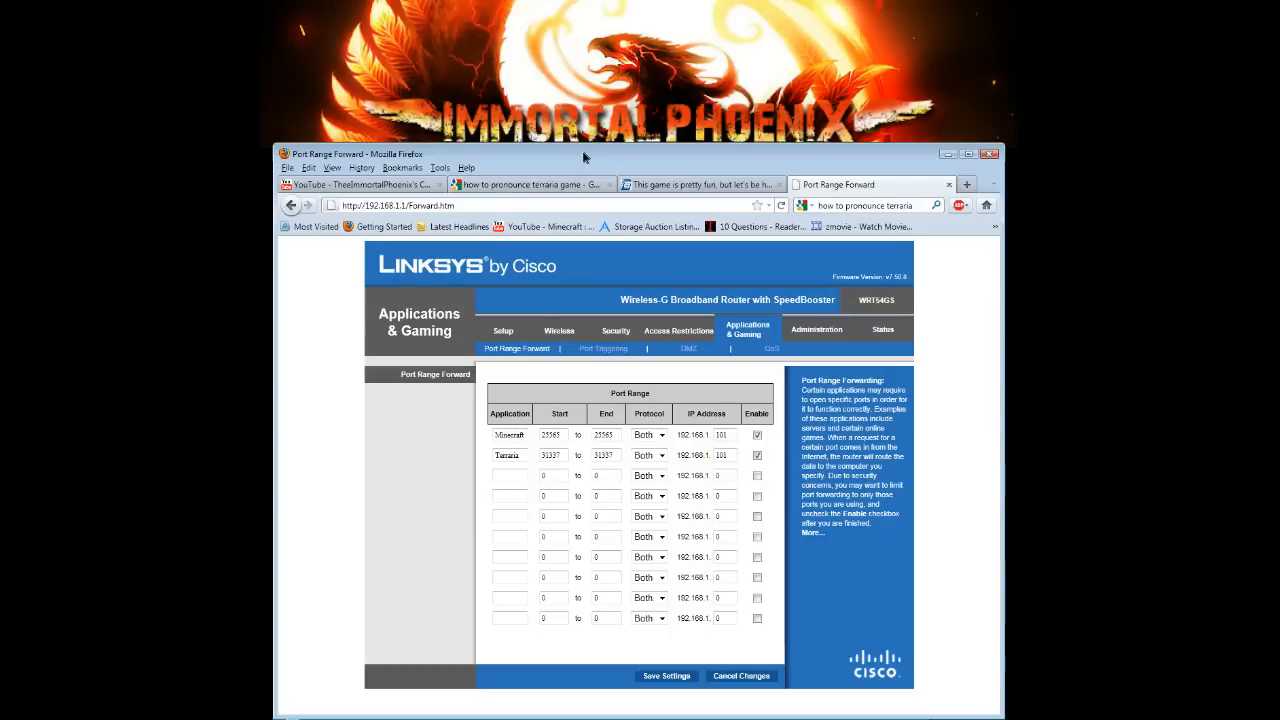
pyautogui.moveTo(688, 572)
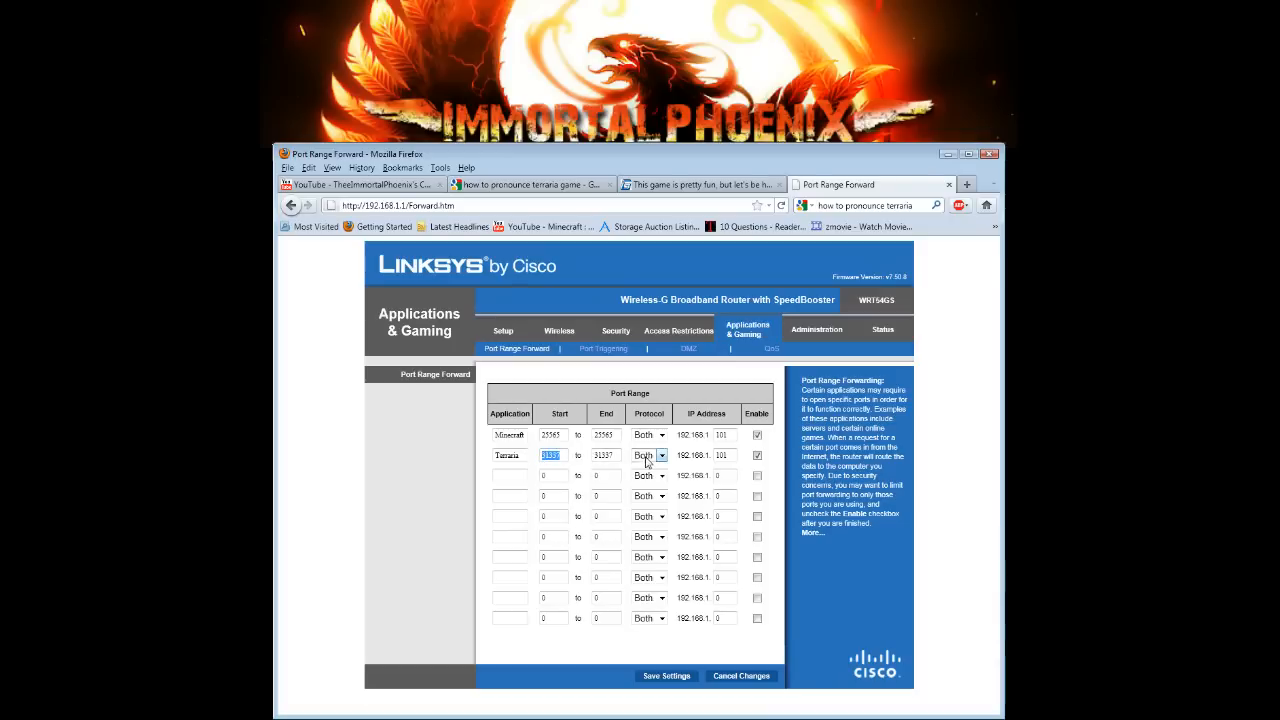
# - Set Terraria's protocol to Both, save the forwarding entries and continue back to the table
pyautogui.click(660, 456)
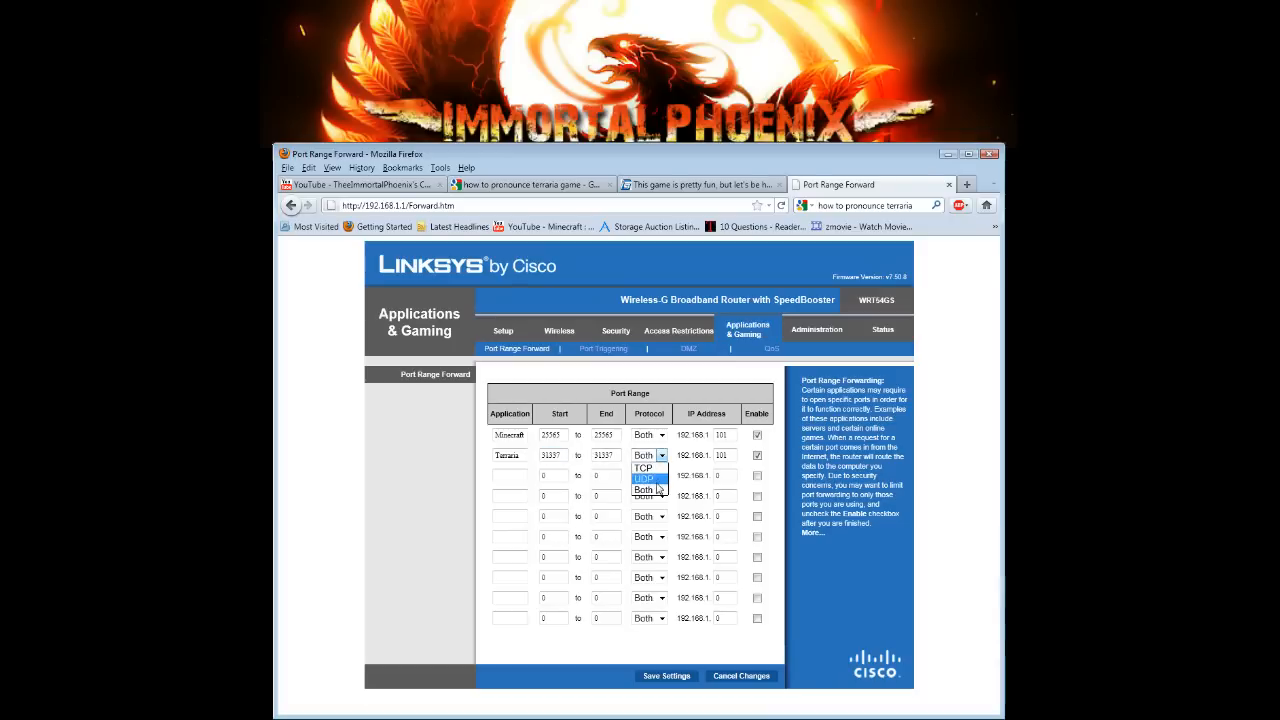
pyautogui.click(644, 490)
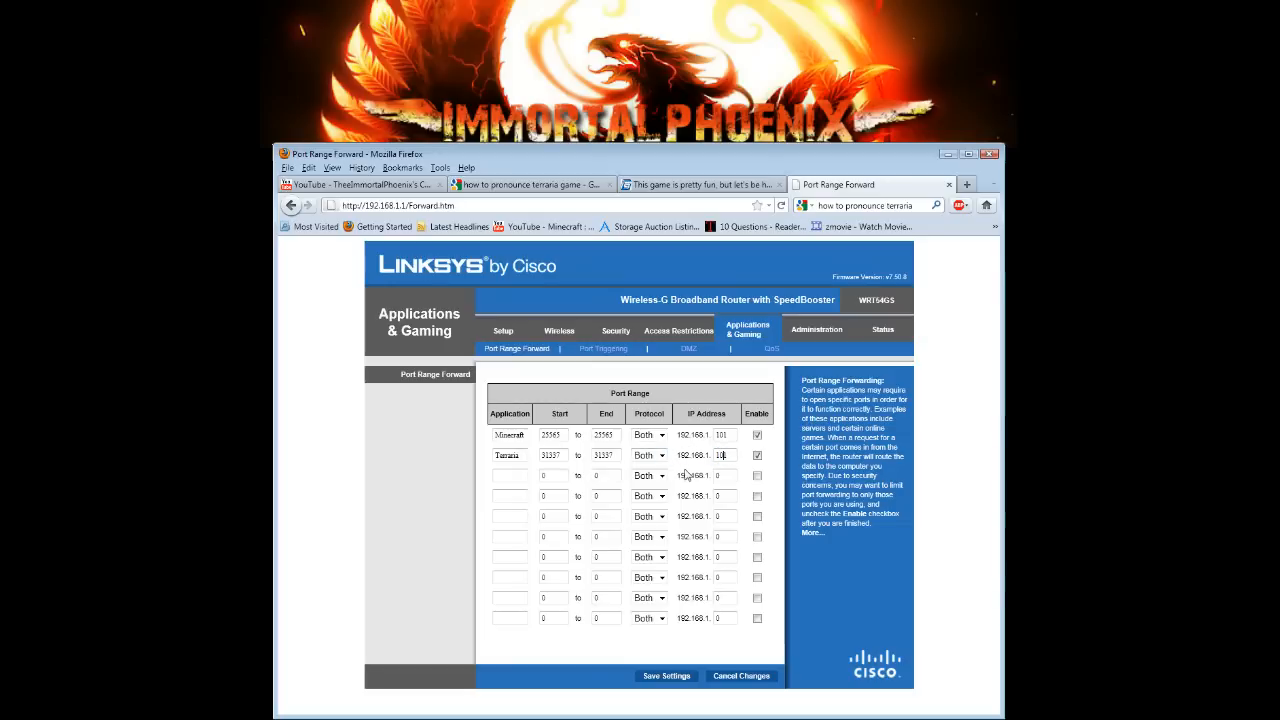
pyautogui.click(668, 676)
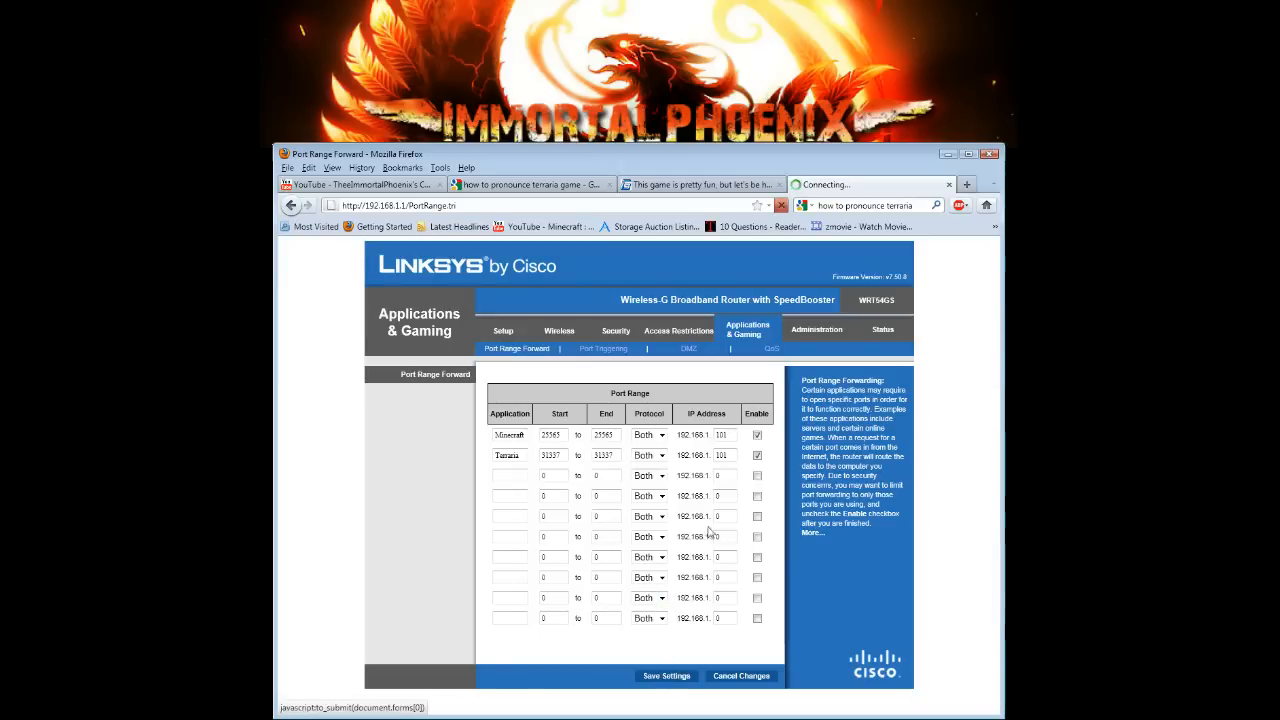
pyautogui.click(666, 676)
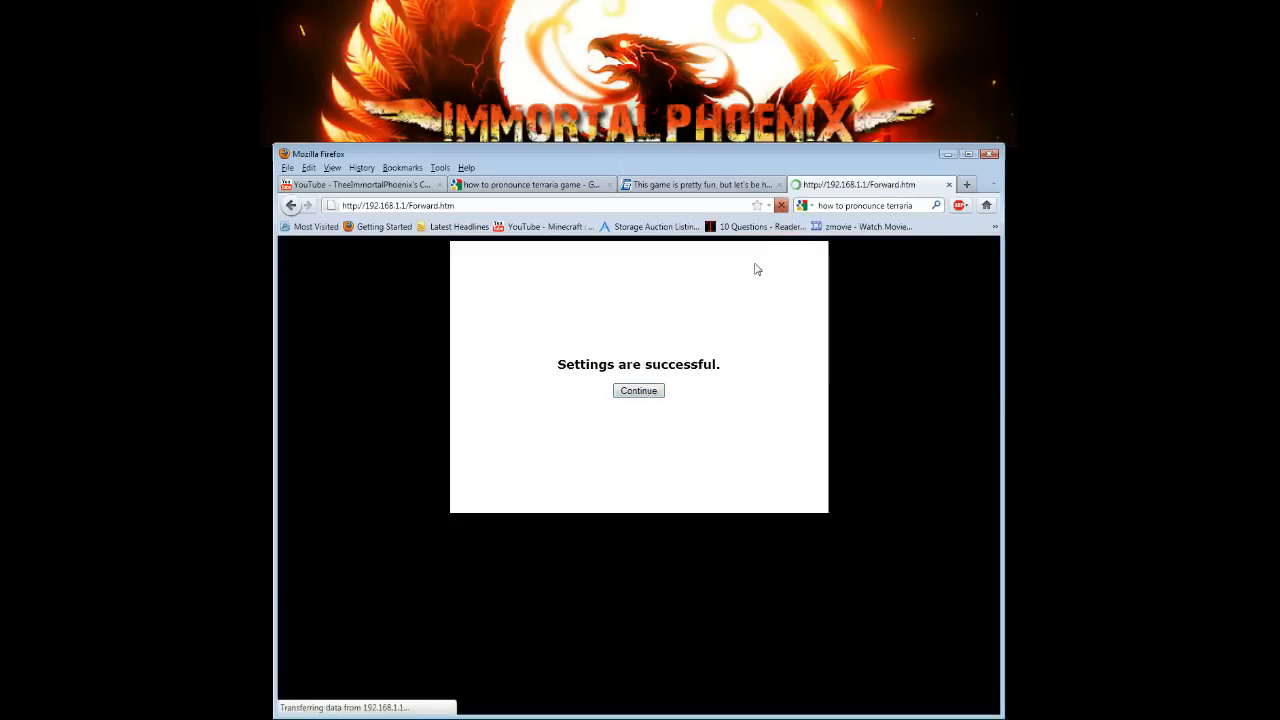
pyautogui.click(638, 390)
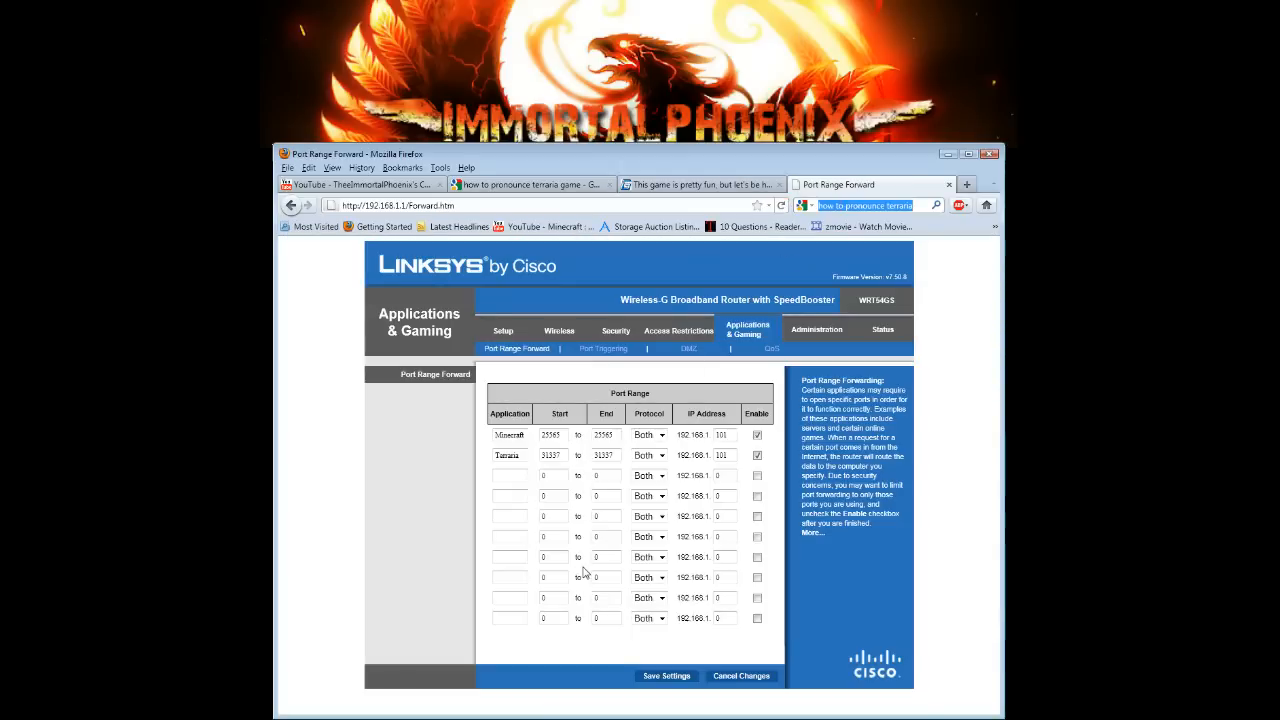
# - Search Google for "what's my ip" to list IP lookup sites
pyautogui.write("what's my ip")
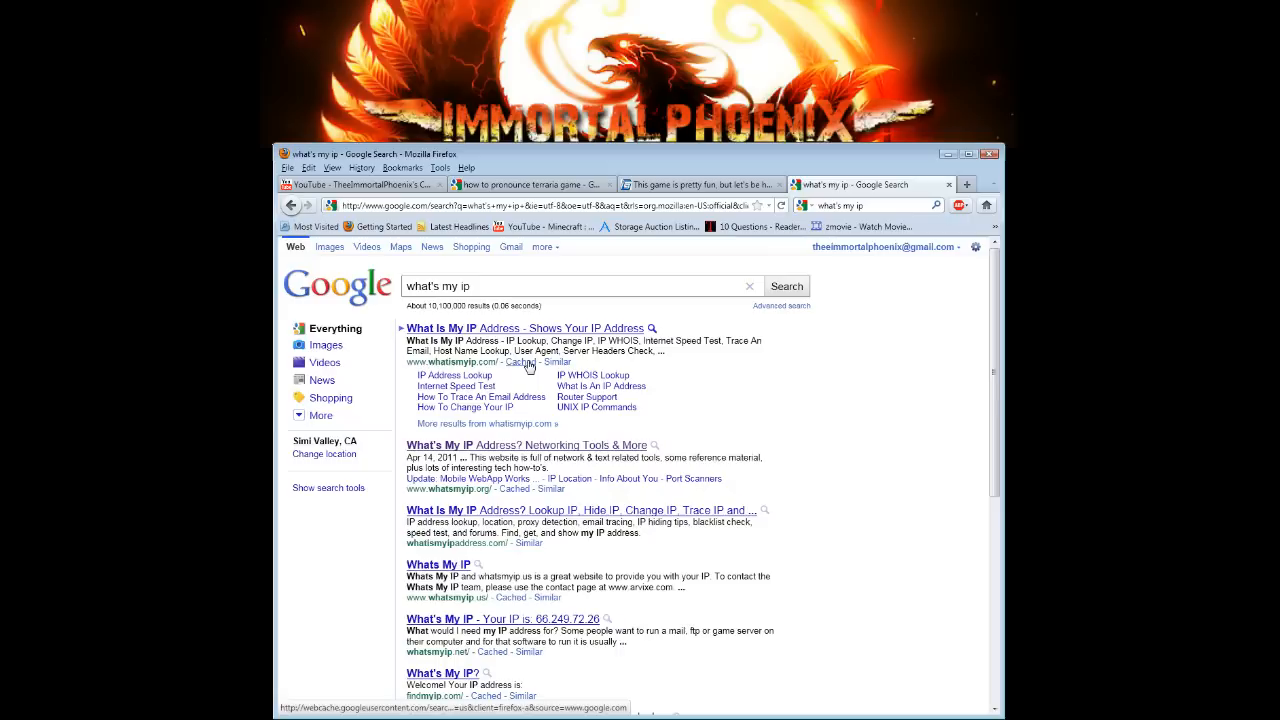
pyautogui.moveTo(556, 656)
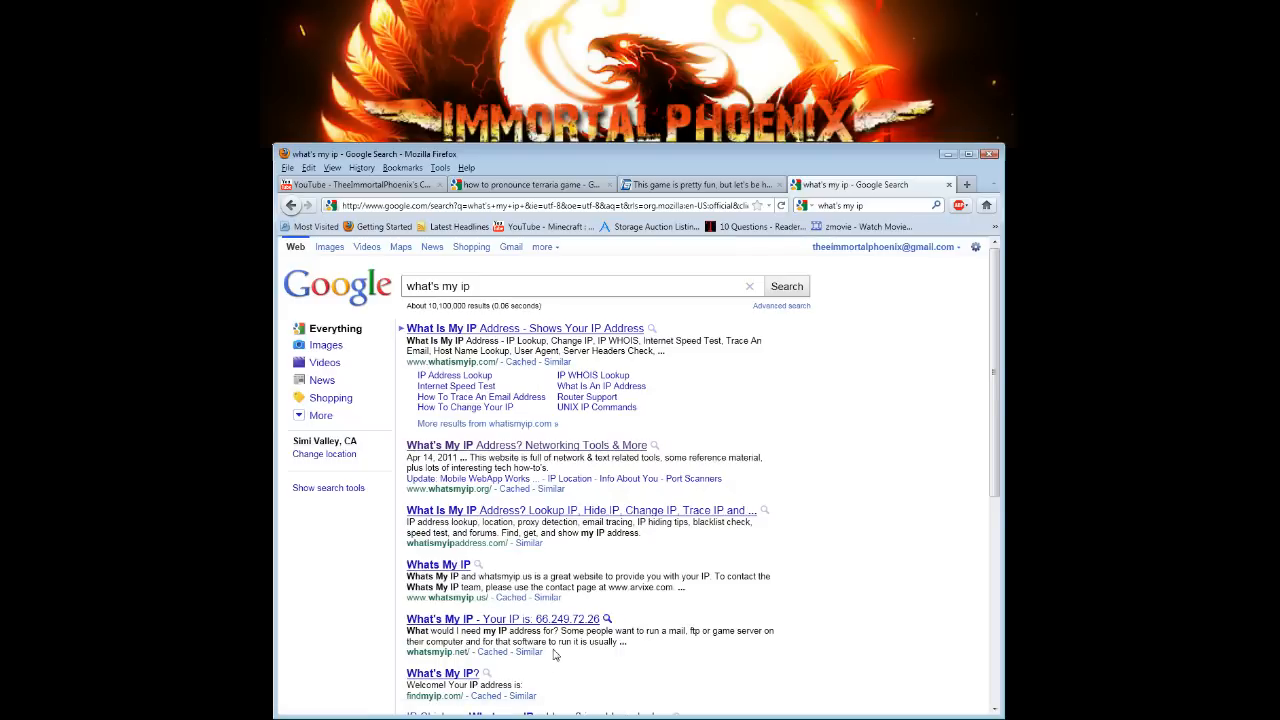
pyautogui.moveTo(510, 376)
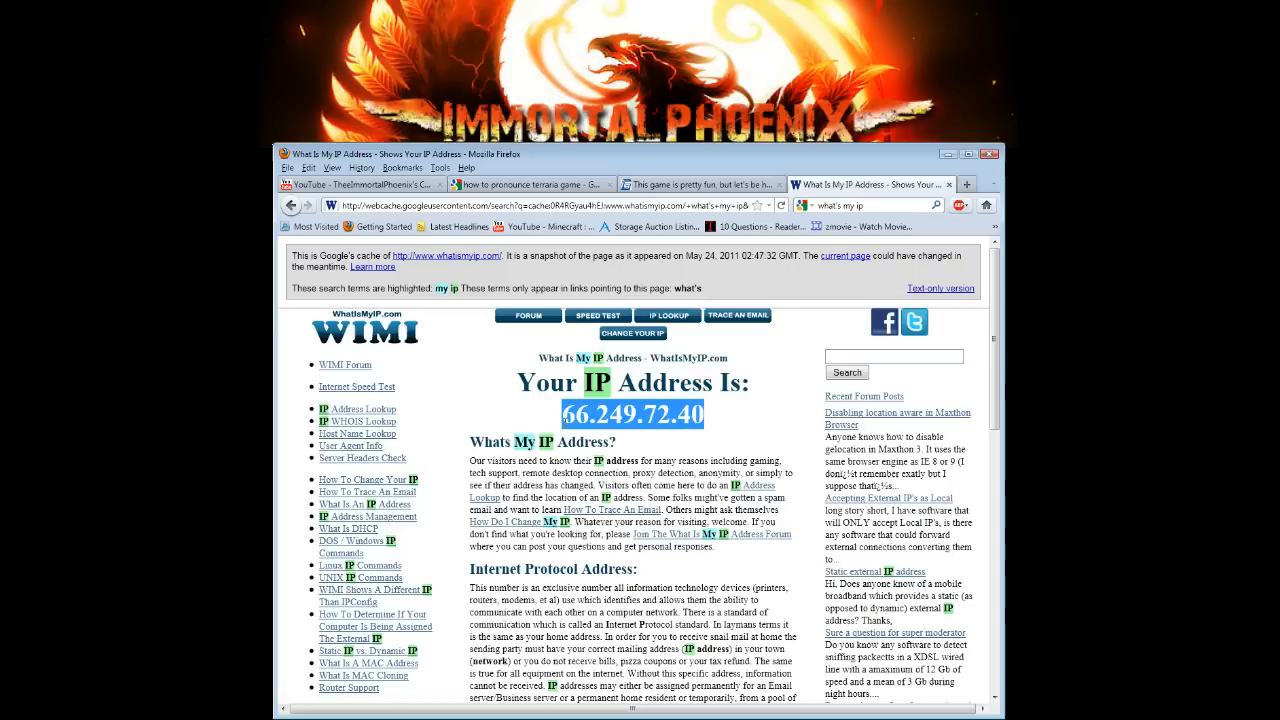
pyautogui.rightClick(600, 414)
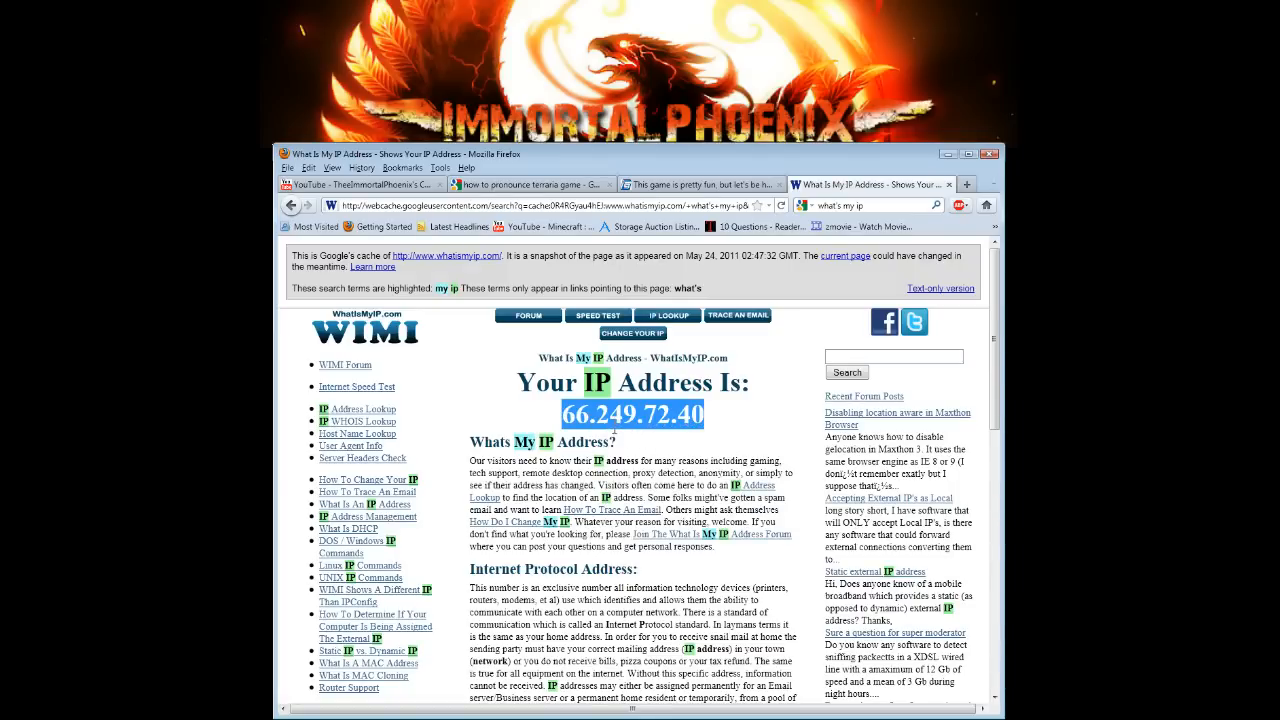
pyautogui.moveTo(720, 426)
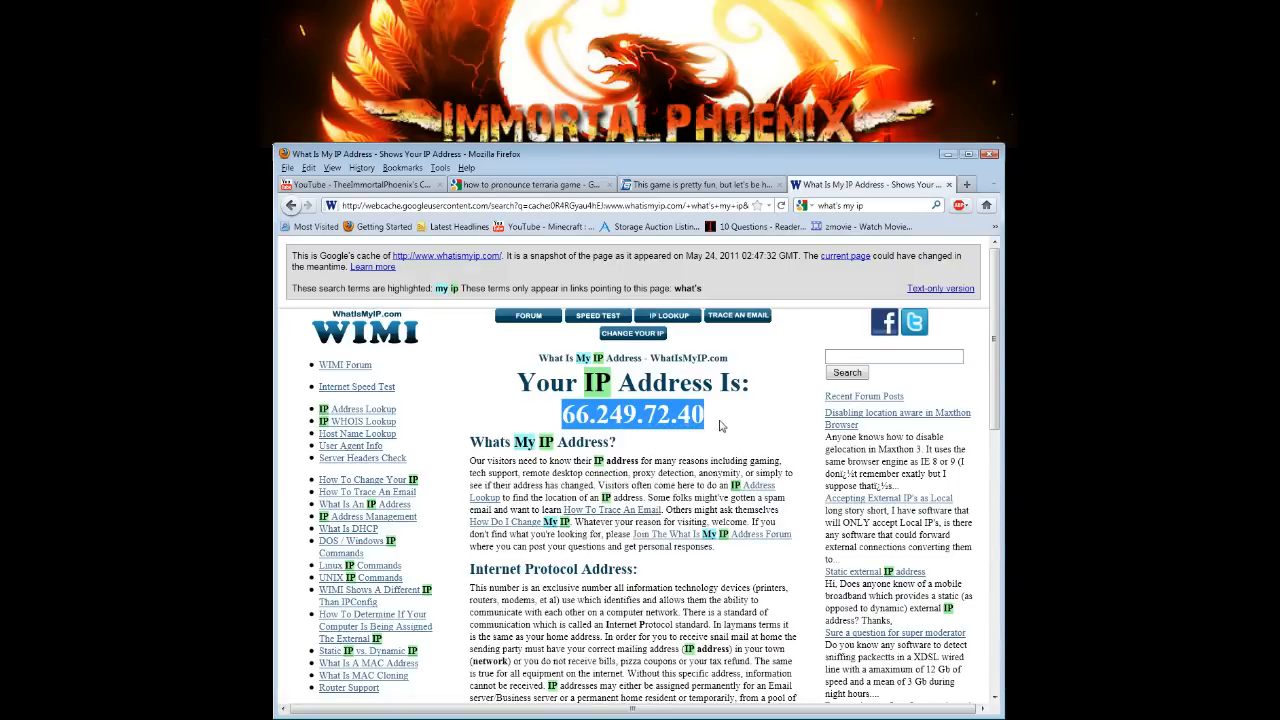
pyautogui.moveTo(532, 420)
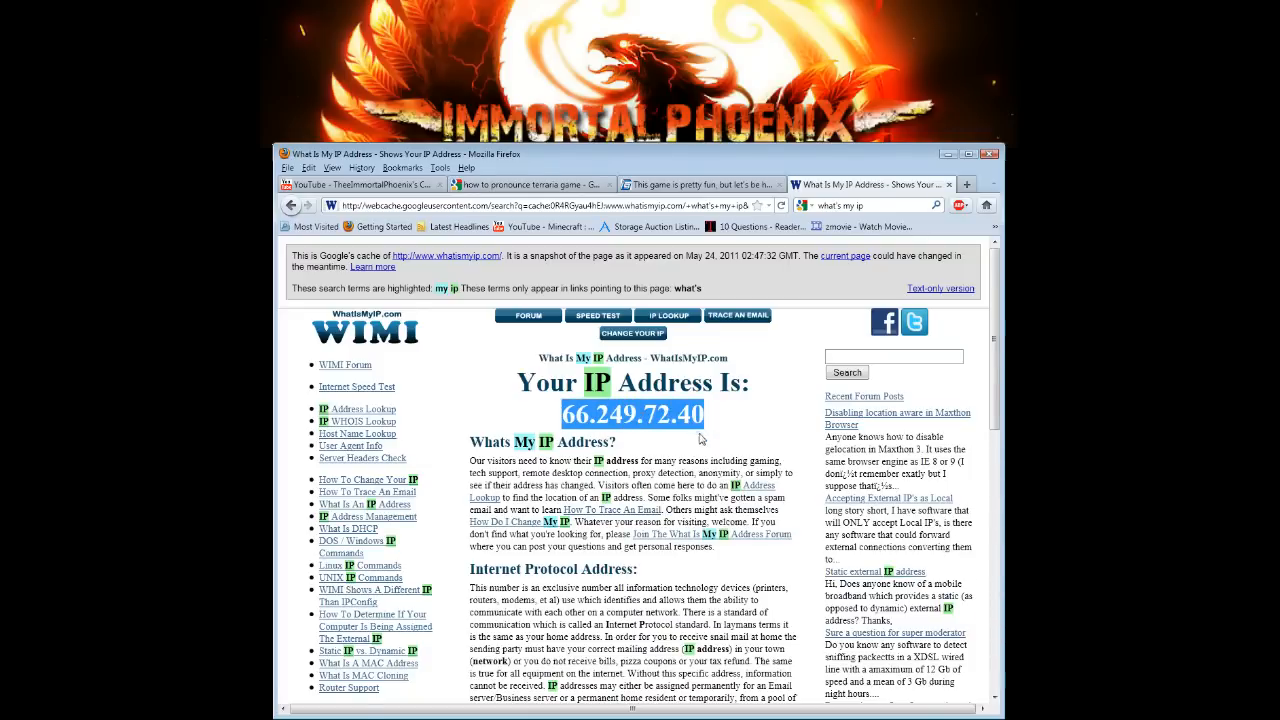
pyautogui.moveTo(766, 412)
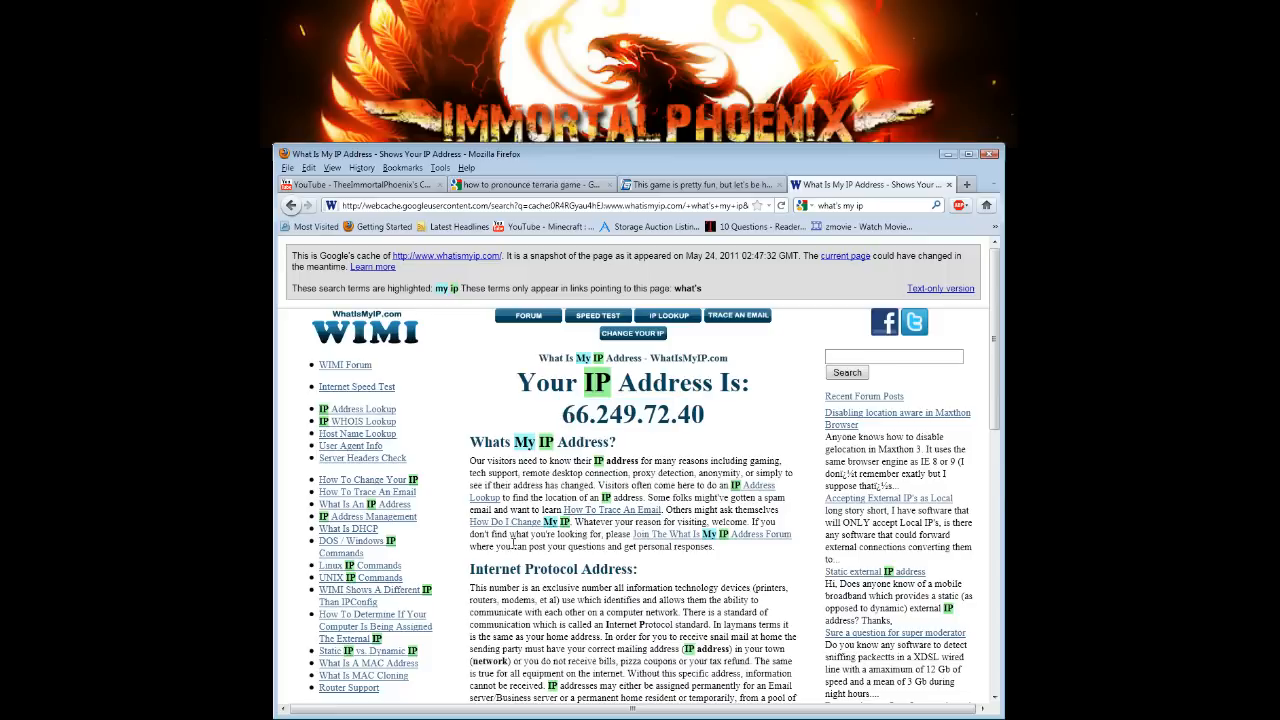
pyautogui.moveTo(426, 466)
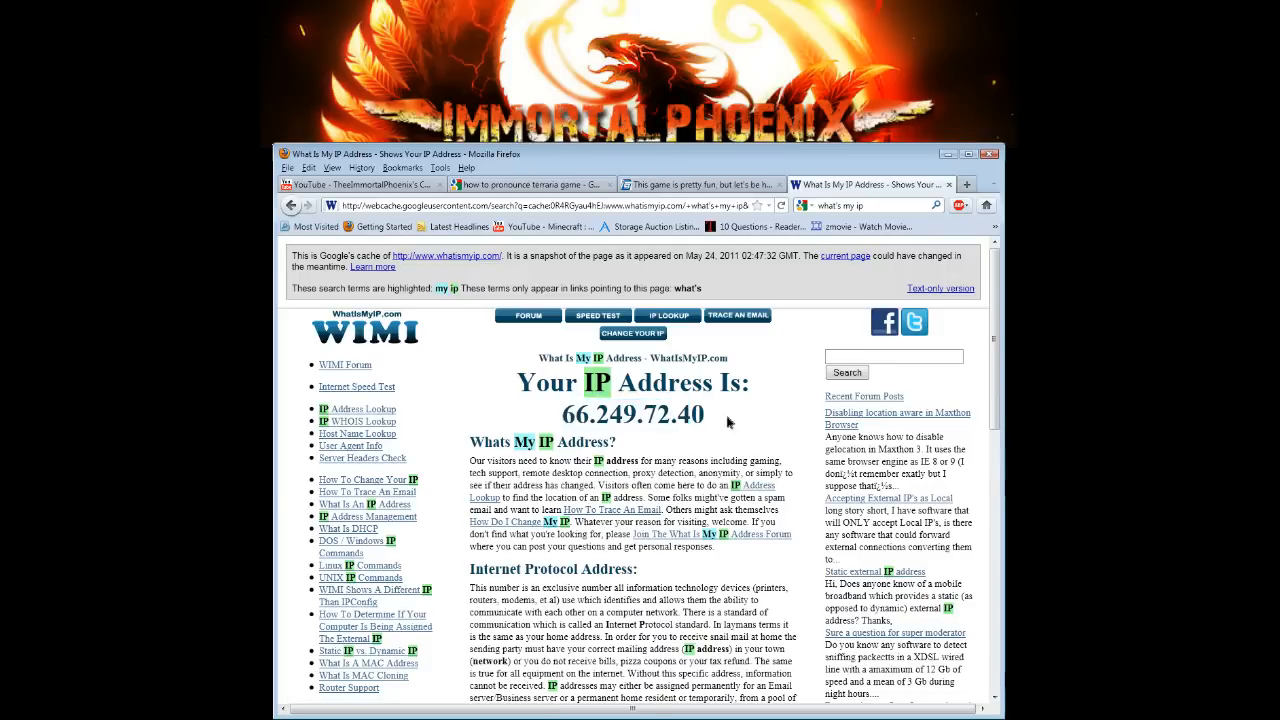
pyautogui.doubleClick(630, 414)
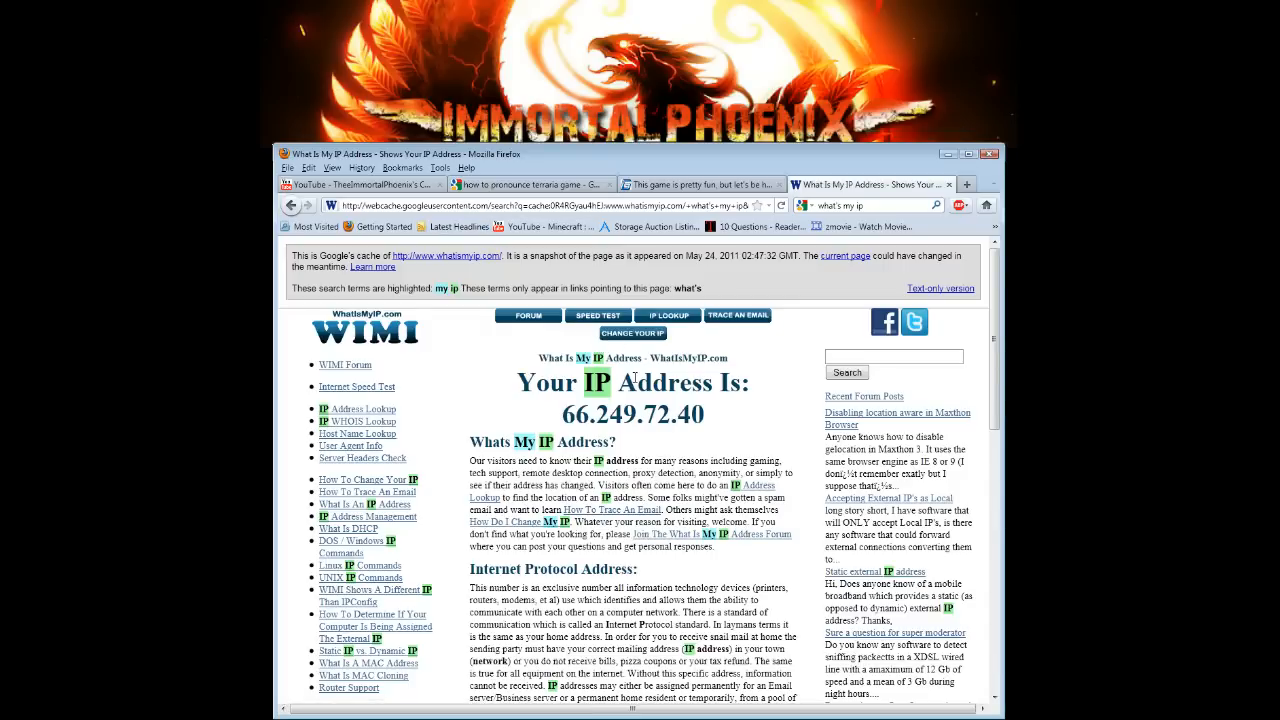
pyautogui.click(10, 716)
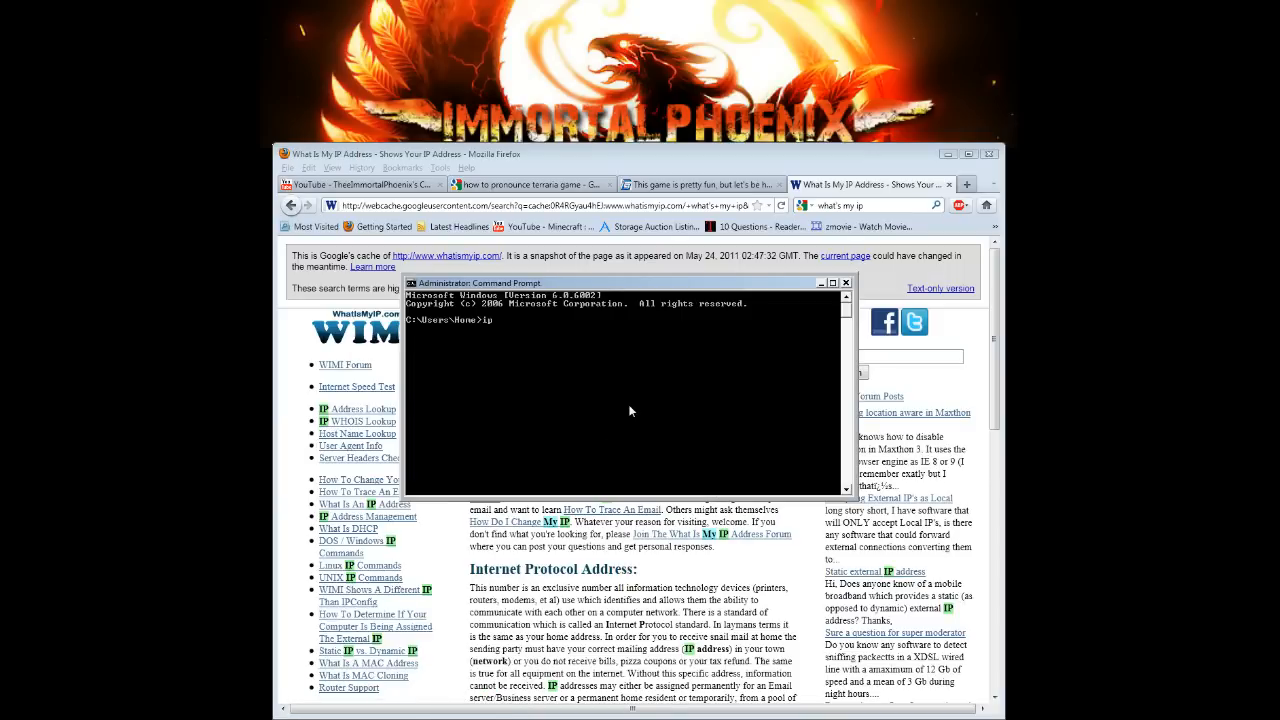
# - Run ipconfig to show the local IPv4 address and default gateway 192.168.1.1
pyautogui.write('ipconfig')
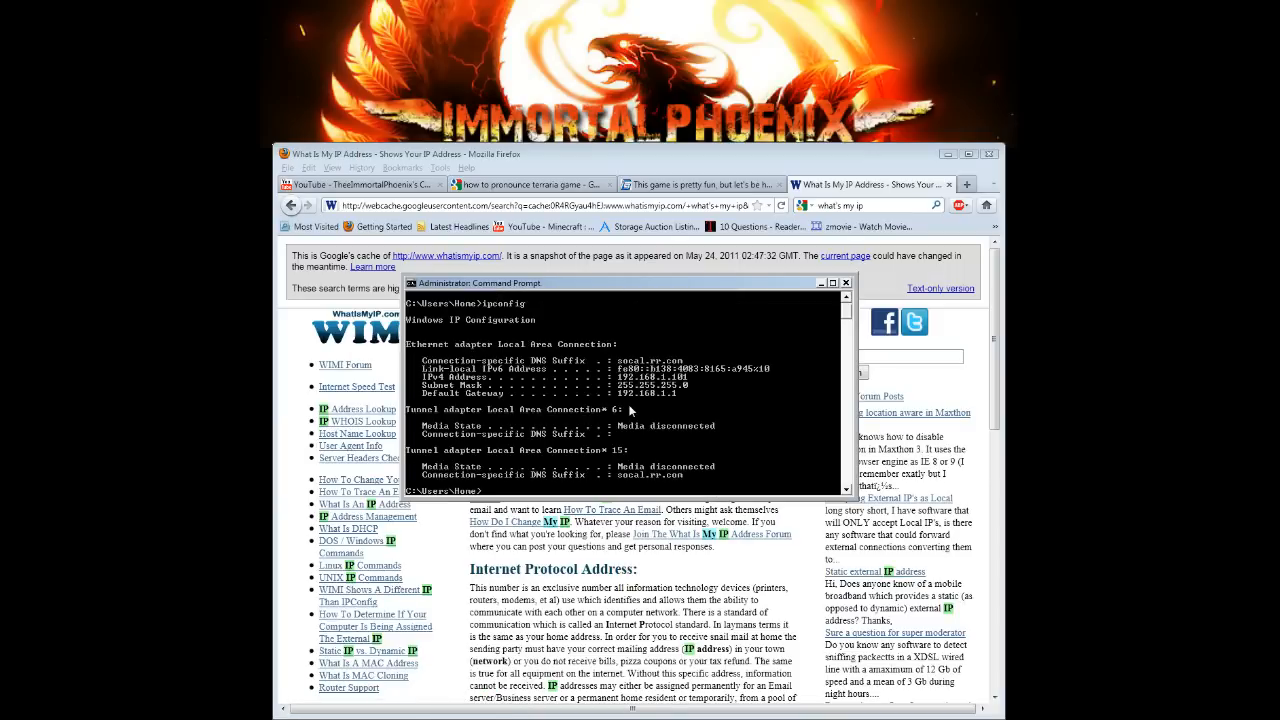
pyautogui.moveTo(630, 412)
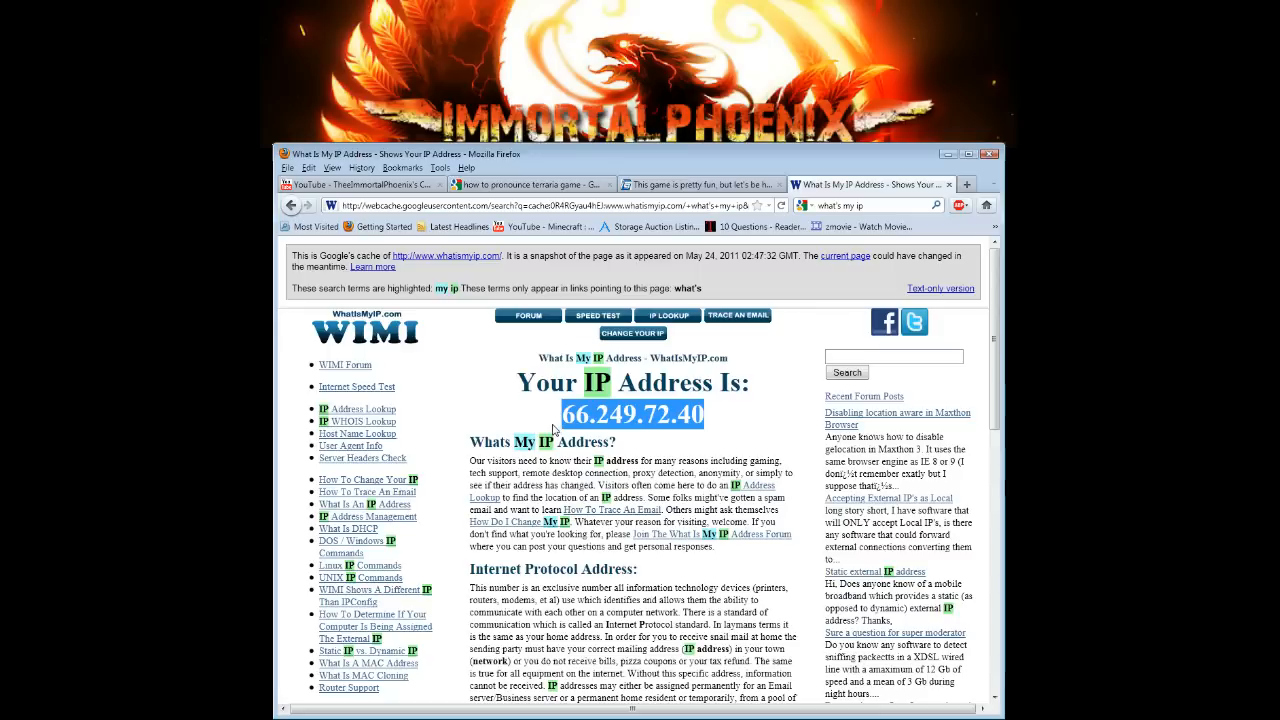
pyautogui.moveTo(552, 428)
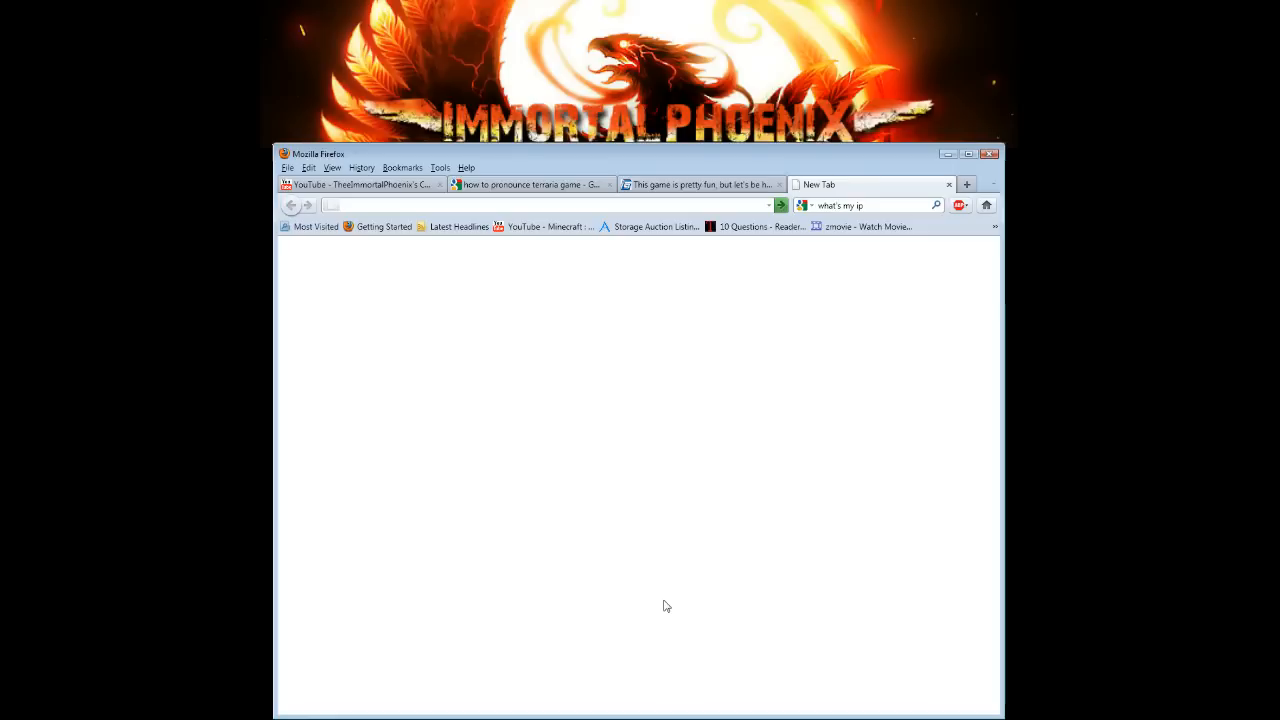
# - Focus the address bar of the blank new tab, ready for a web address
pyautogui.click(550, 204)
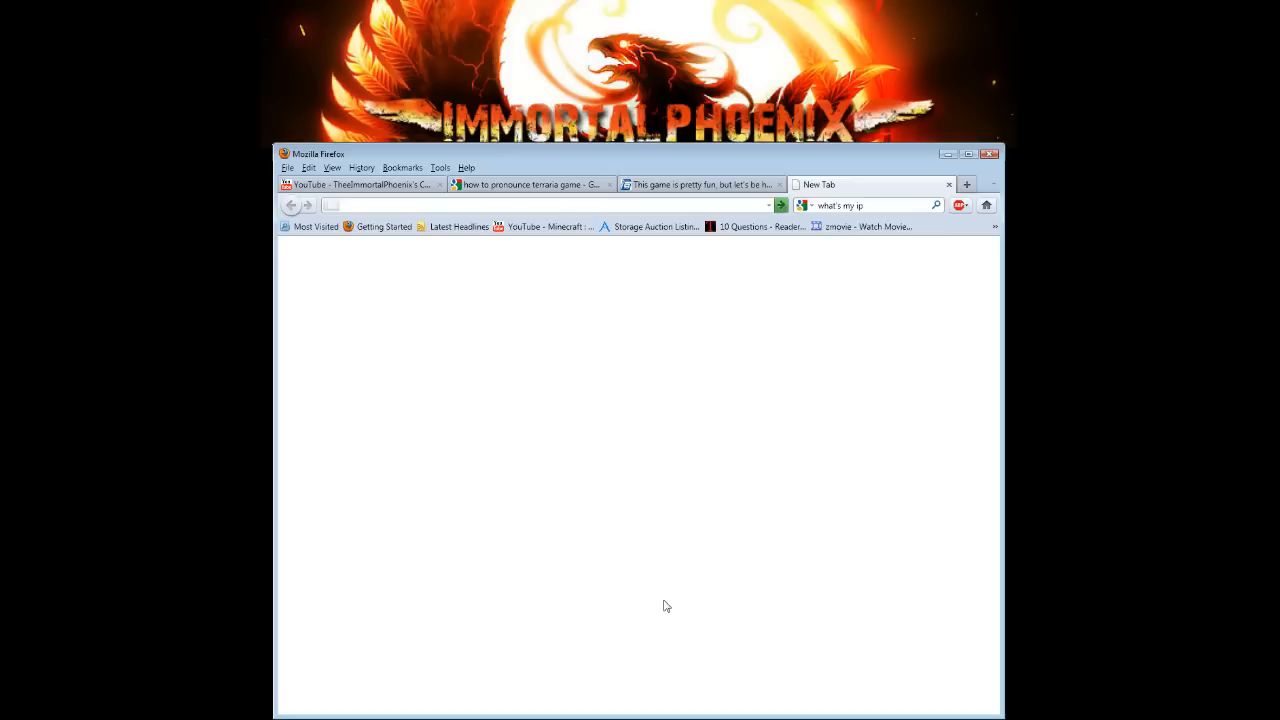
pyautogui.click(550, 204)
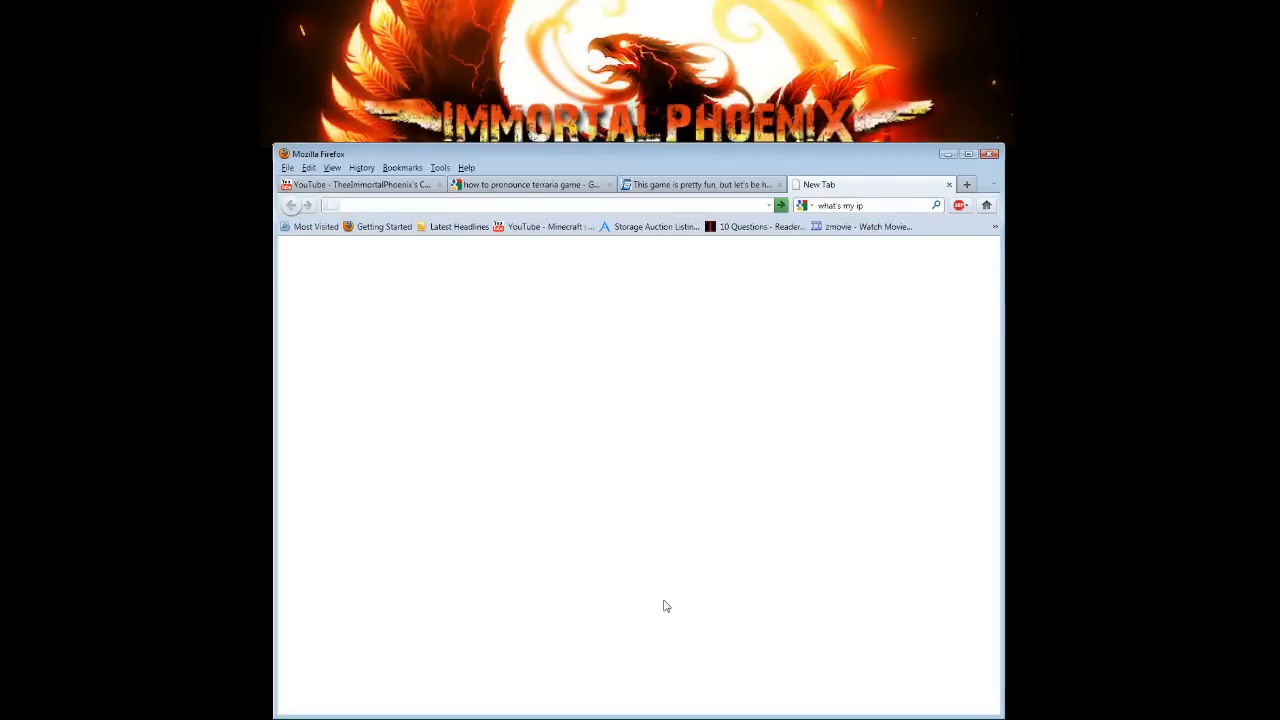
pyautogui.click(550, 204)
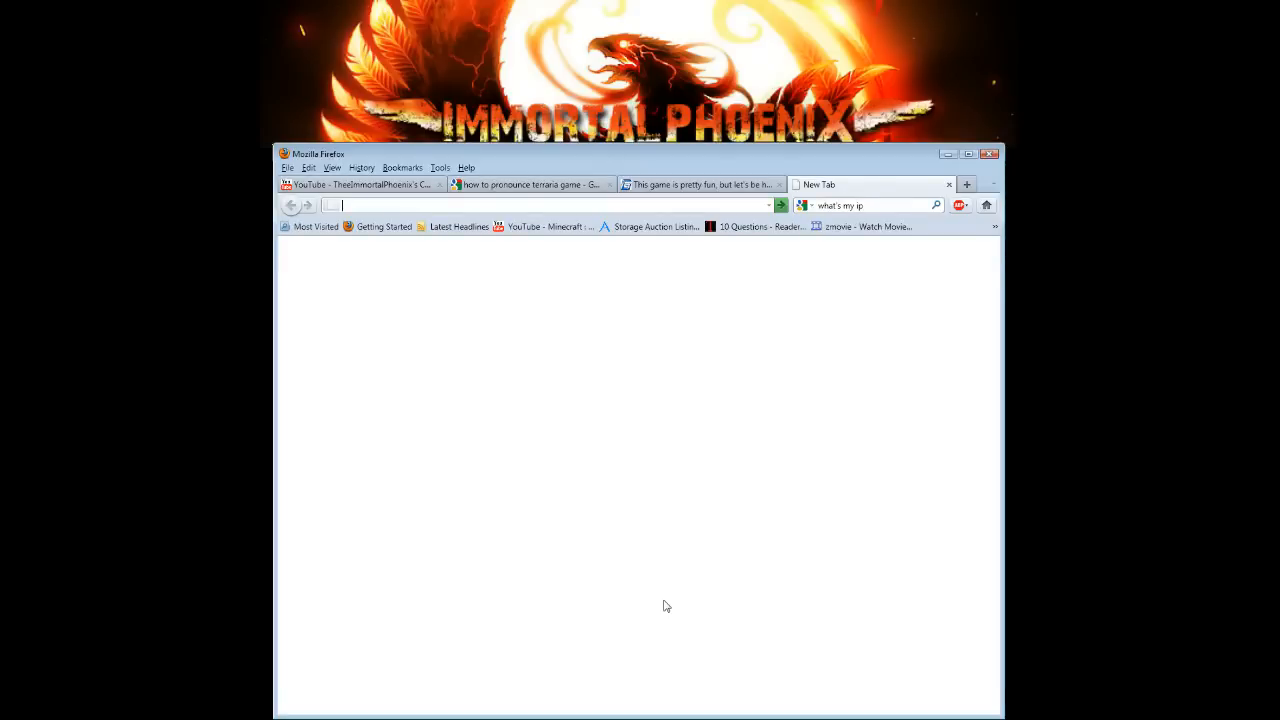